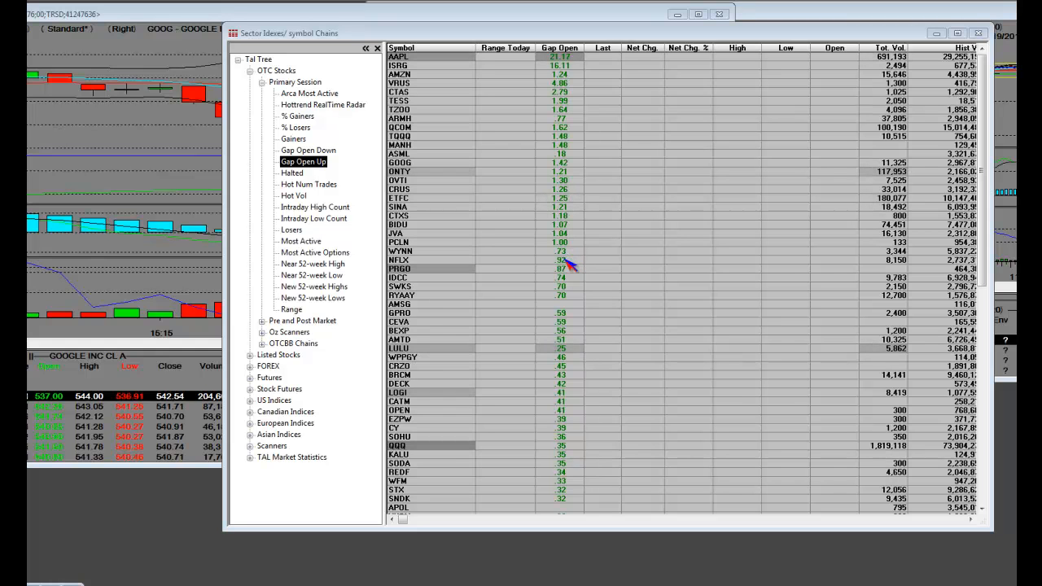
Select Gap Open Down under OTC Stocks > Primary Session in the Tal Tree
left_click(399, 277)
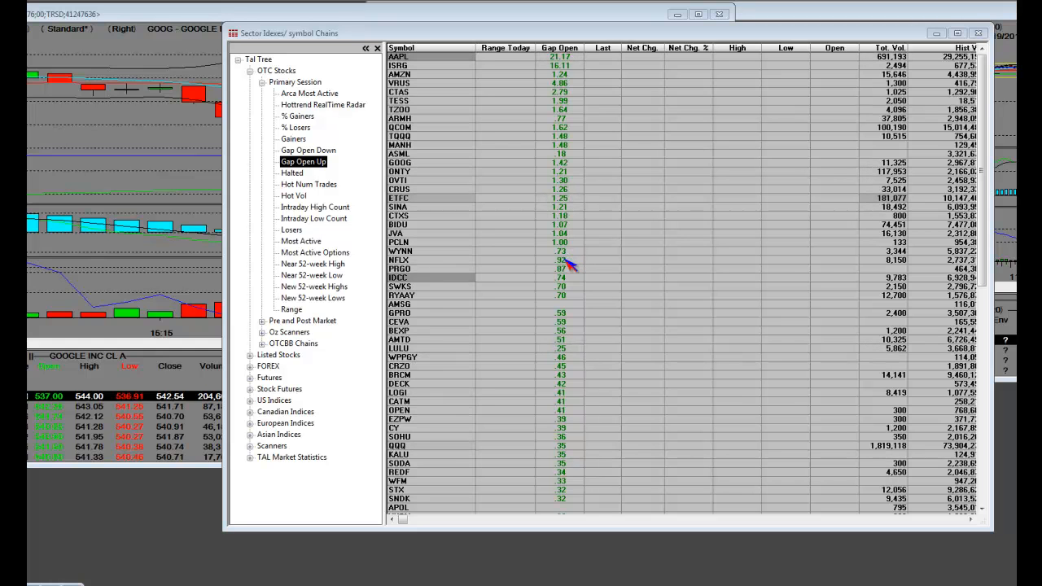
mouse_move(423, 175)
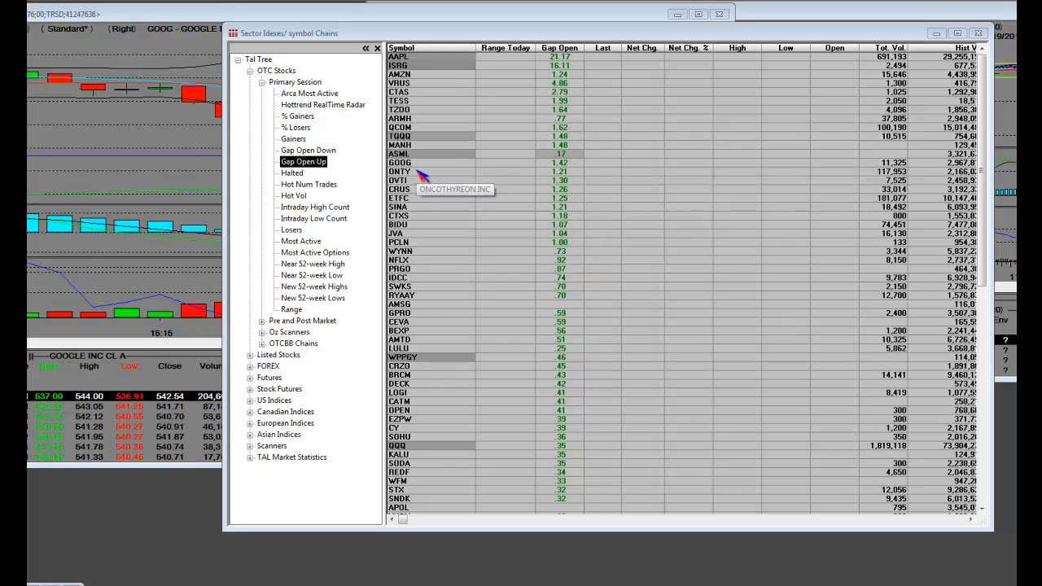
mouse_move(574, 170)
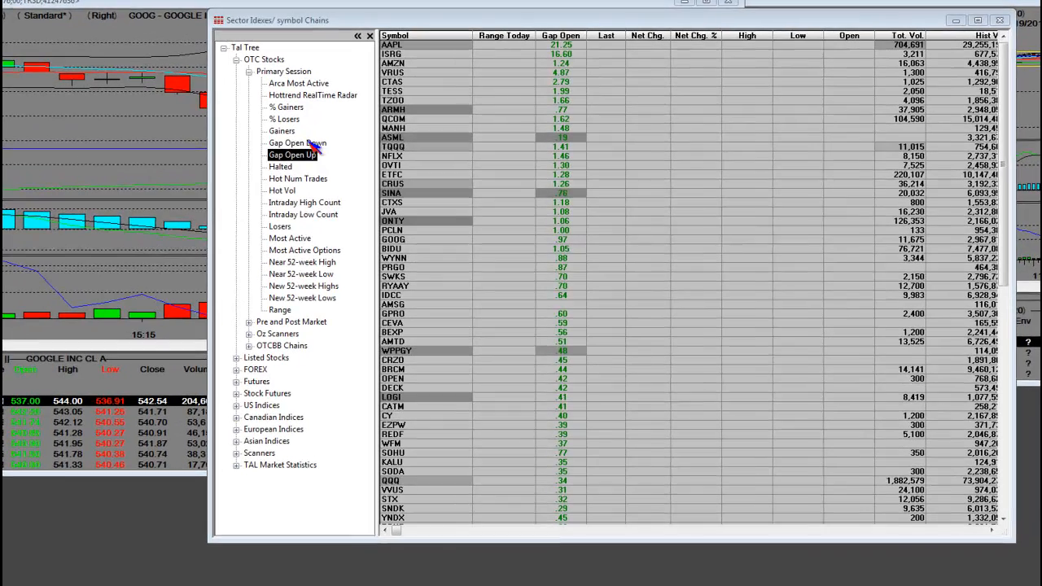
left_click(297, 142)
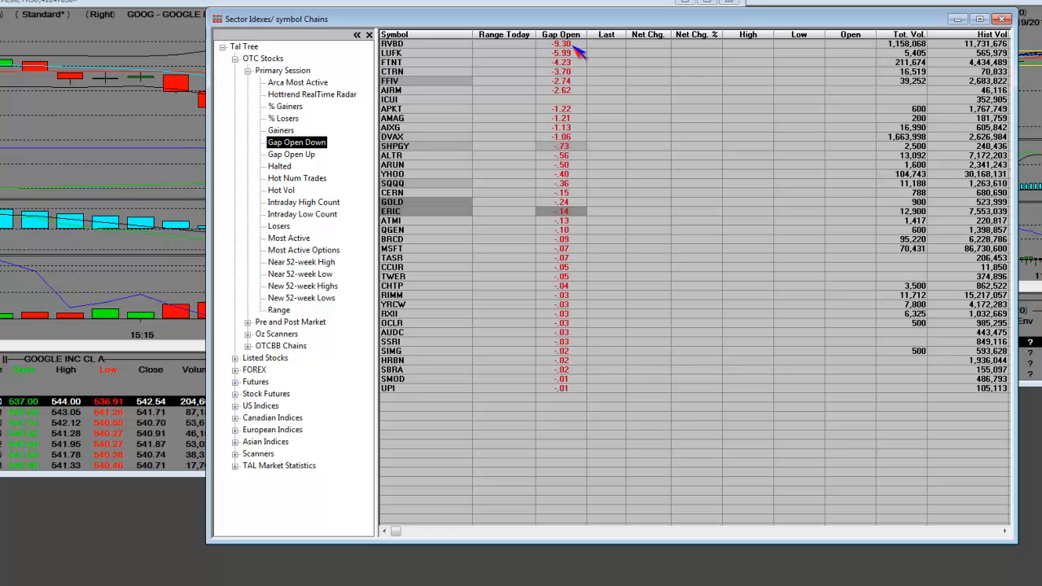
mouse_move(486, 87)
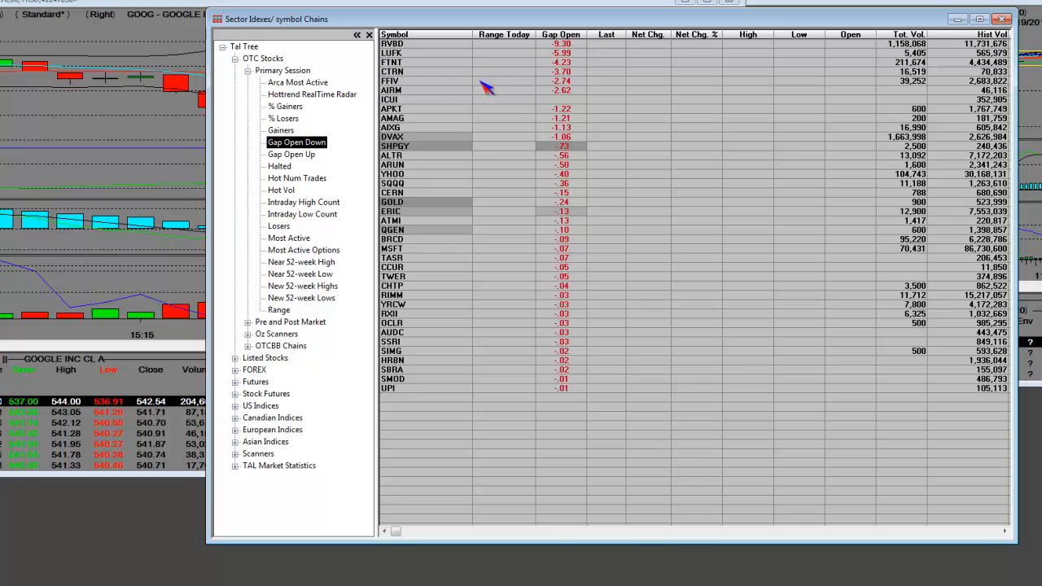
mouse_move(578, 88)
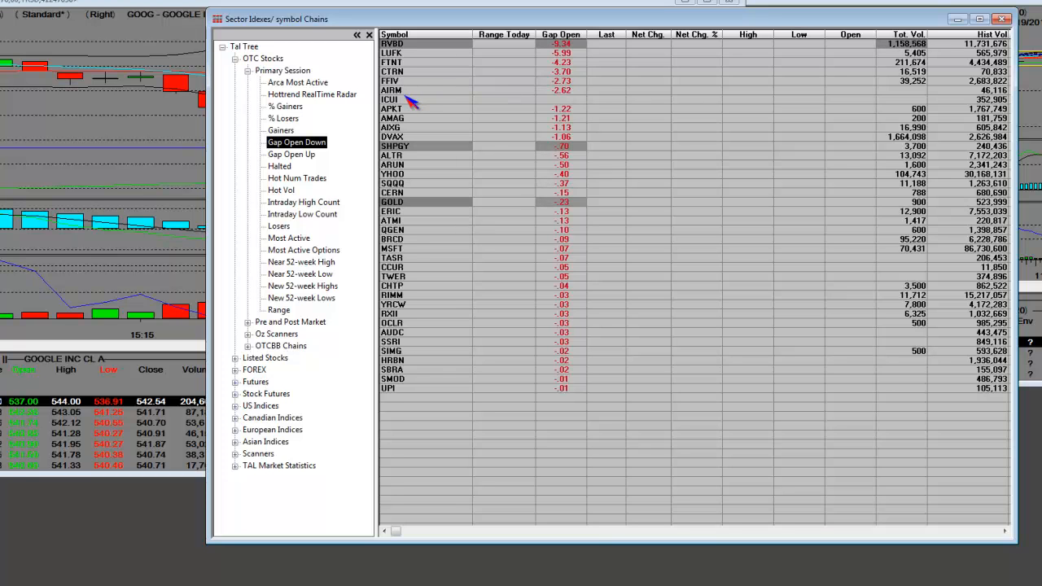
mouse_move(566, 103)
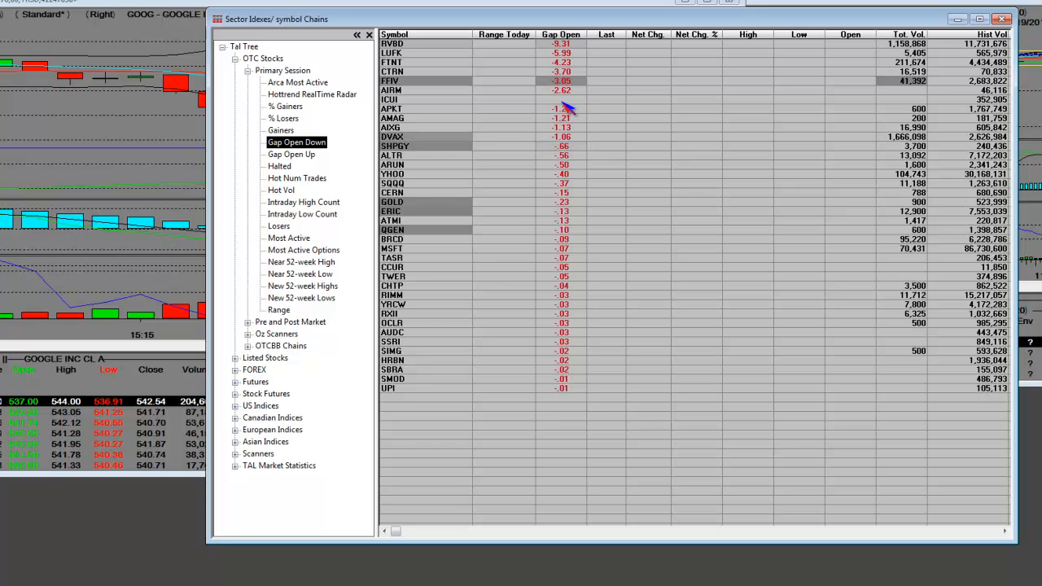
mouse_move(432, 90)
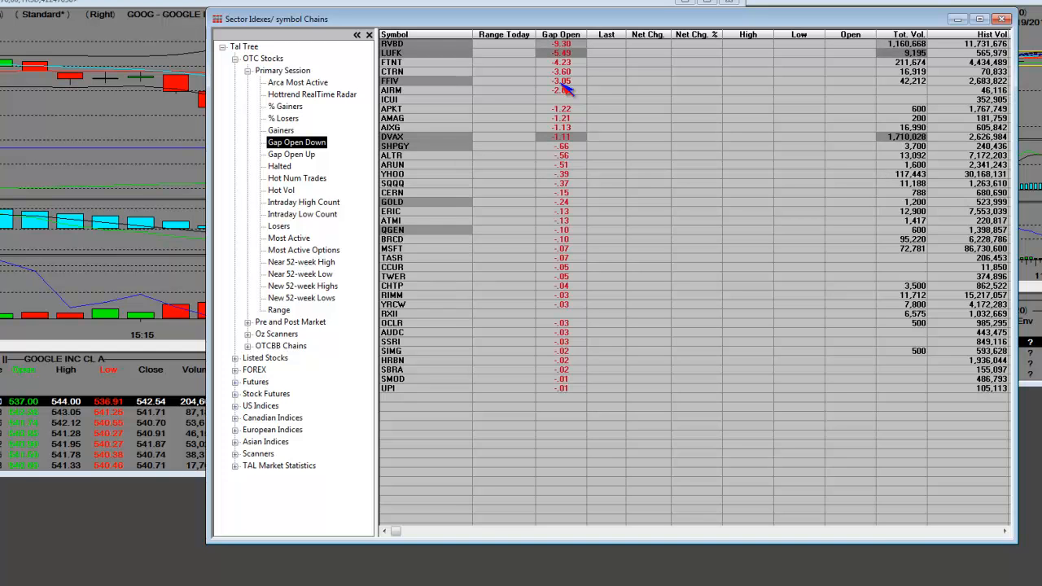
mouse_move(291, 155)
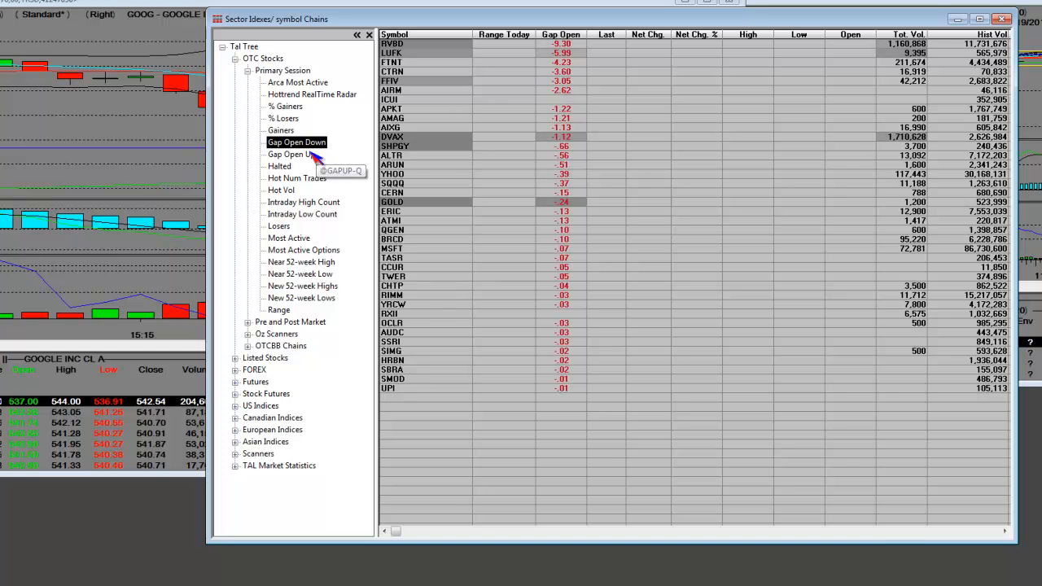
Select Gap Open Up under OTC Stocks > Primary Session in the Tal Tree
left_click(291, 155)
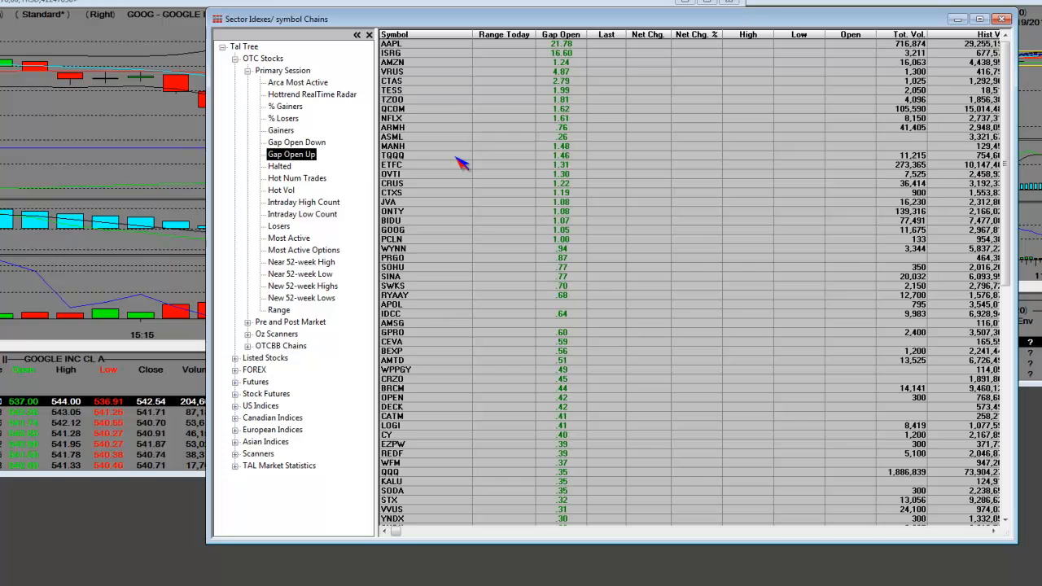
mouse_move(391, 53)
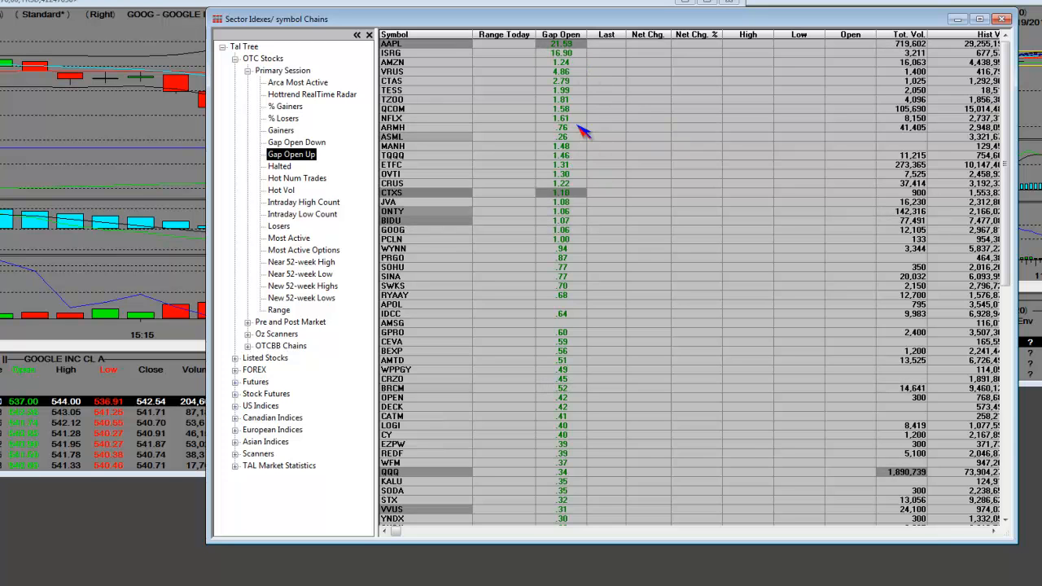
mouse_move(566, 154)
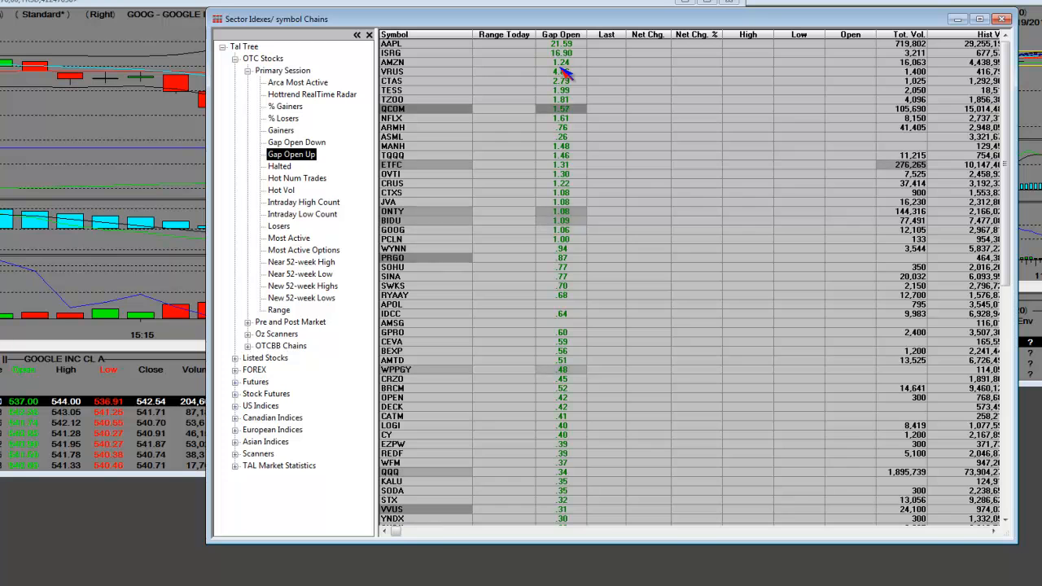
mouse_move(554, 105)
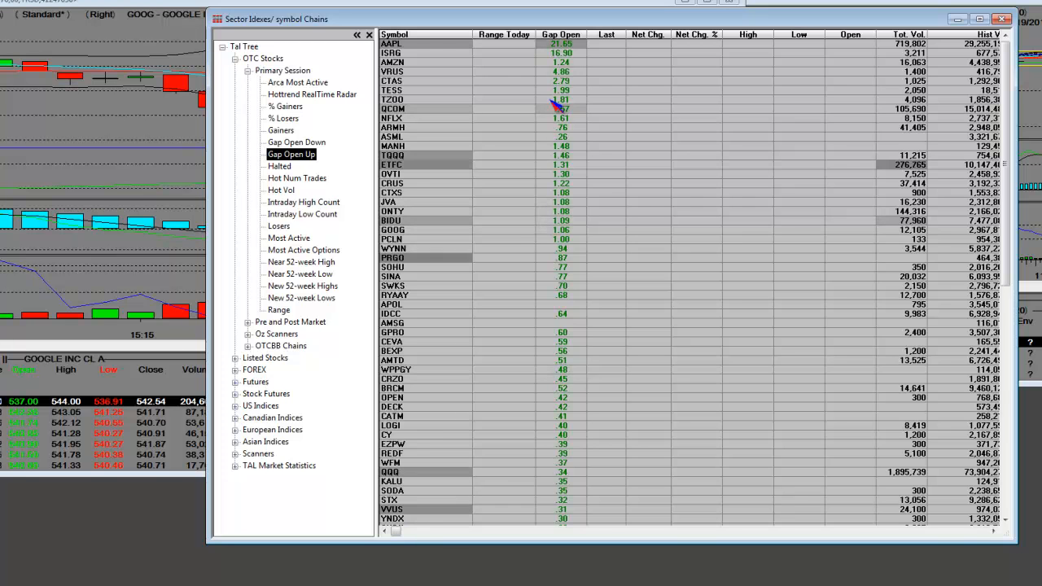